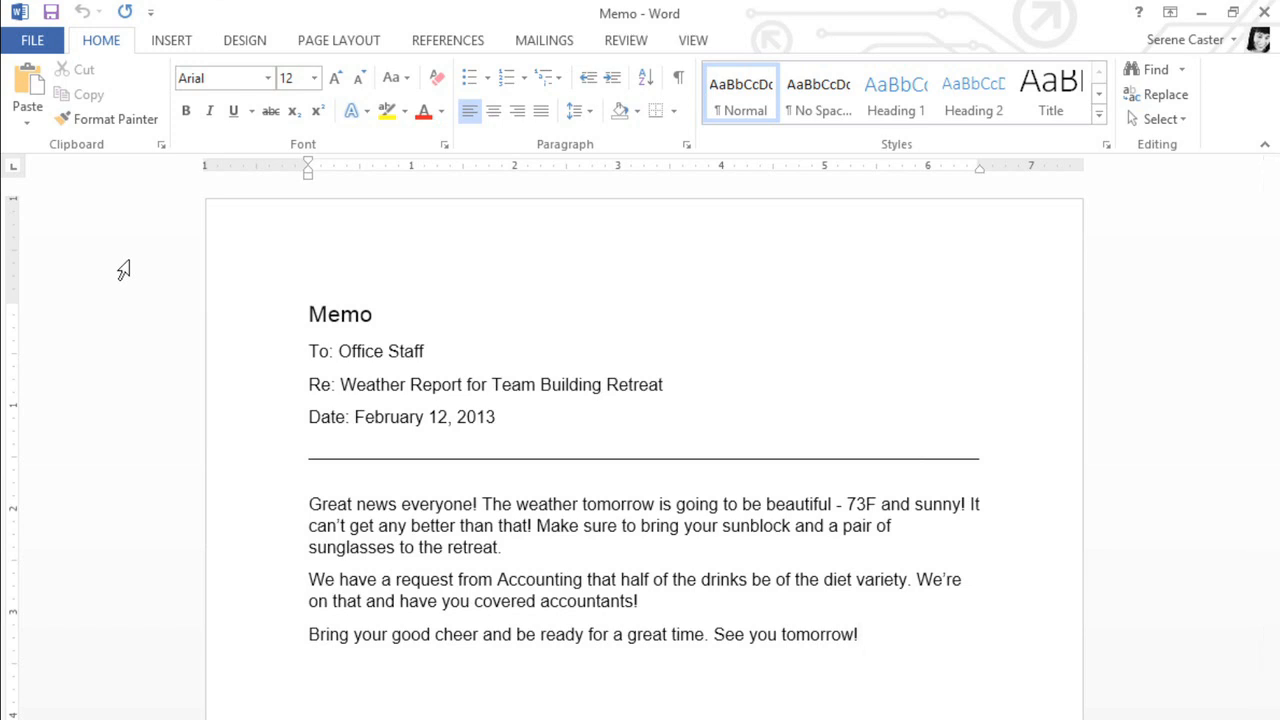
# Step: Show the New screen's template gallery from the FILE menu and browse down the templates
pyautogui.click(858, 634)
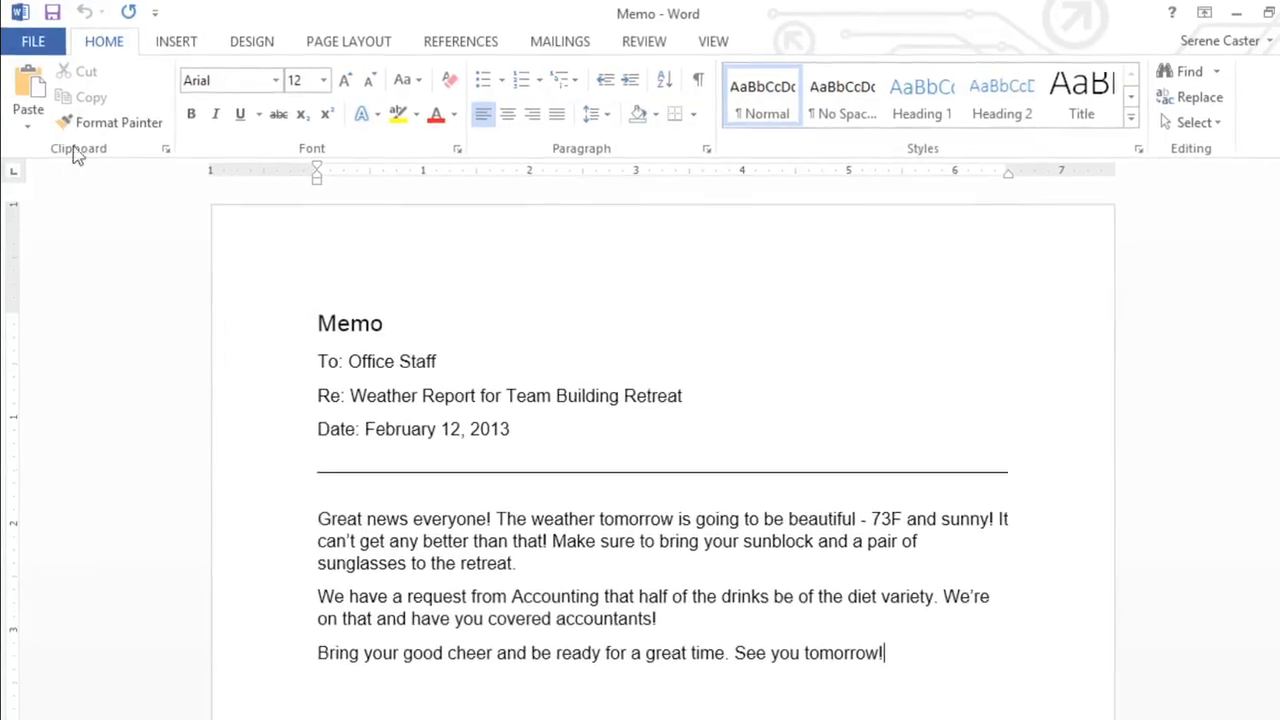
pyautogui.click(32, 40)
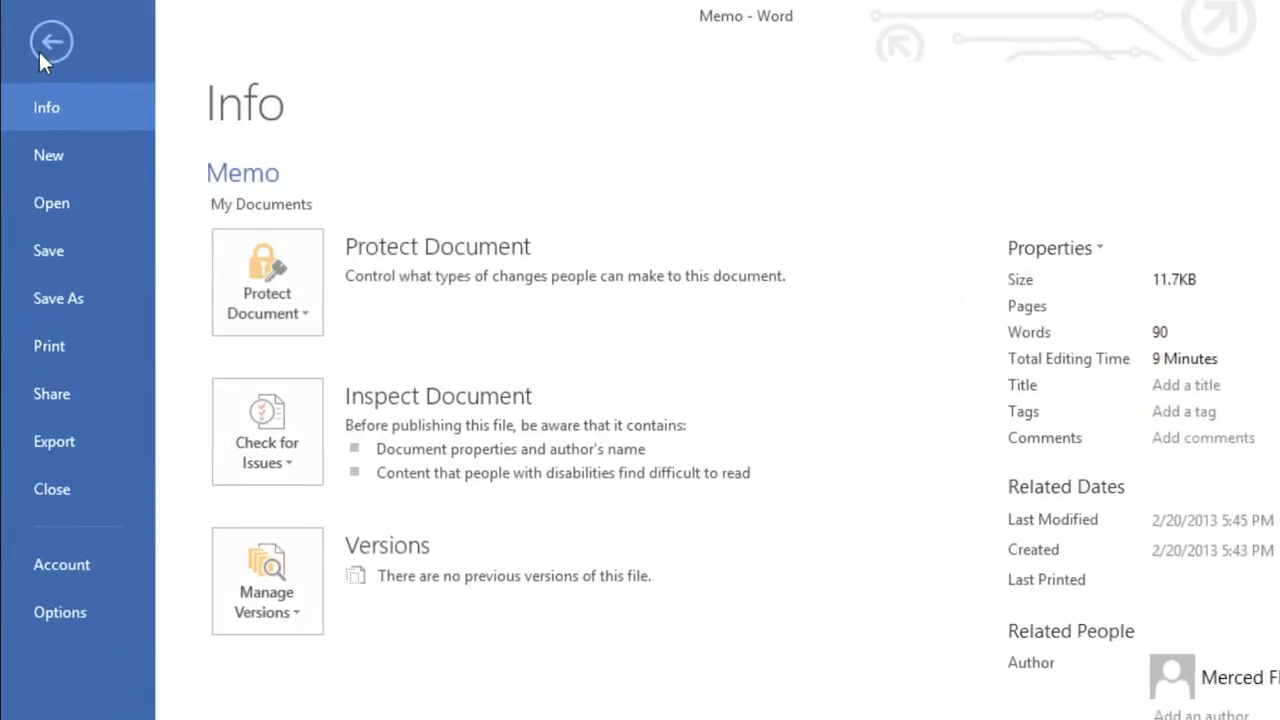
pyautogui.click(48, 156)
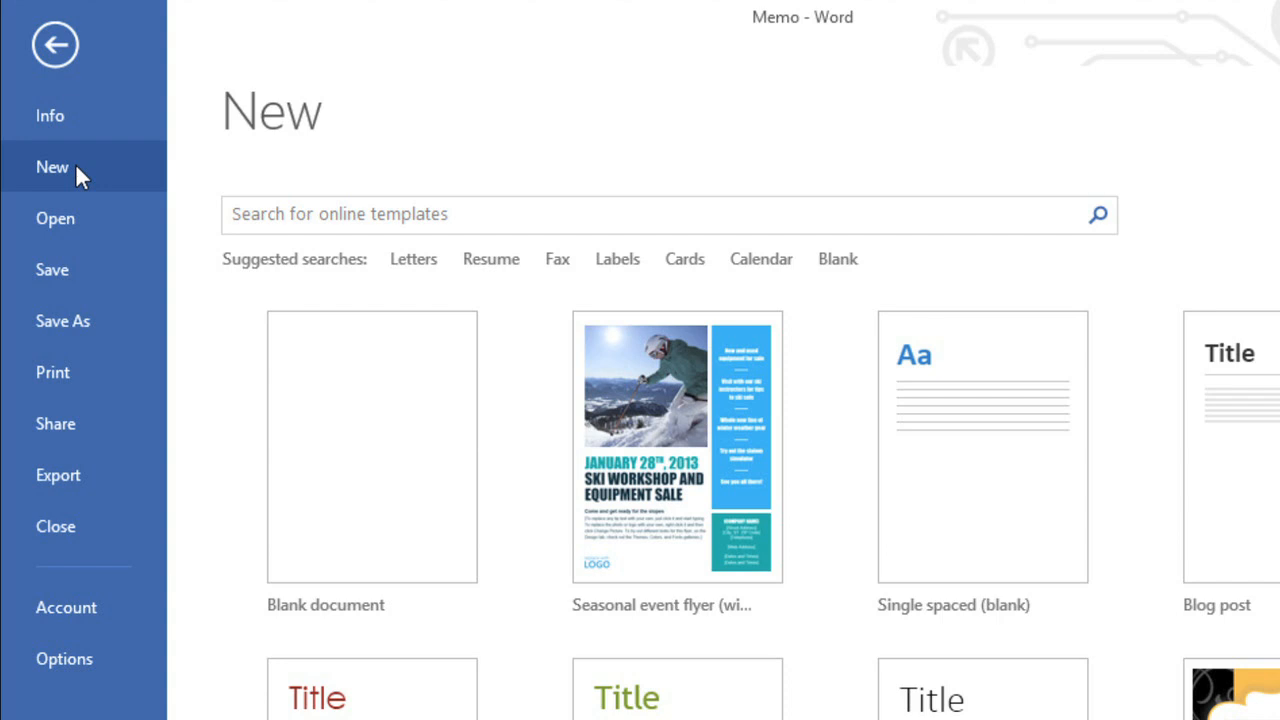
pyautogui.moveTo(358, 414)
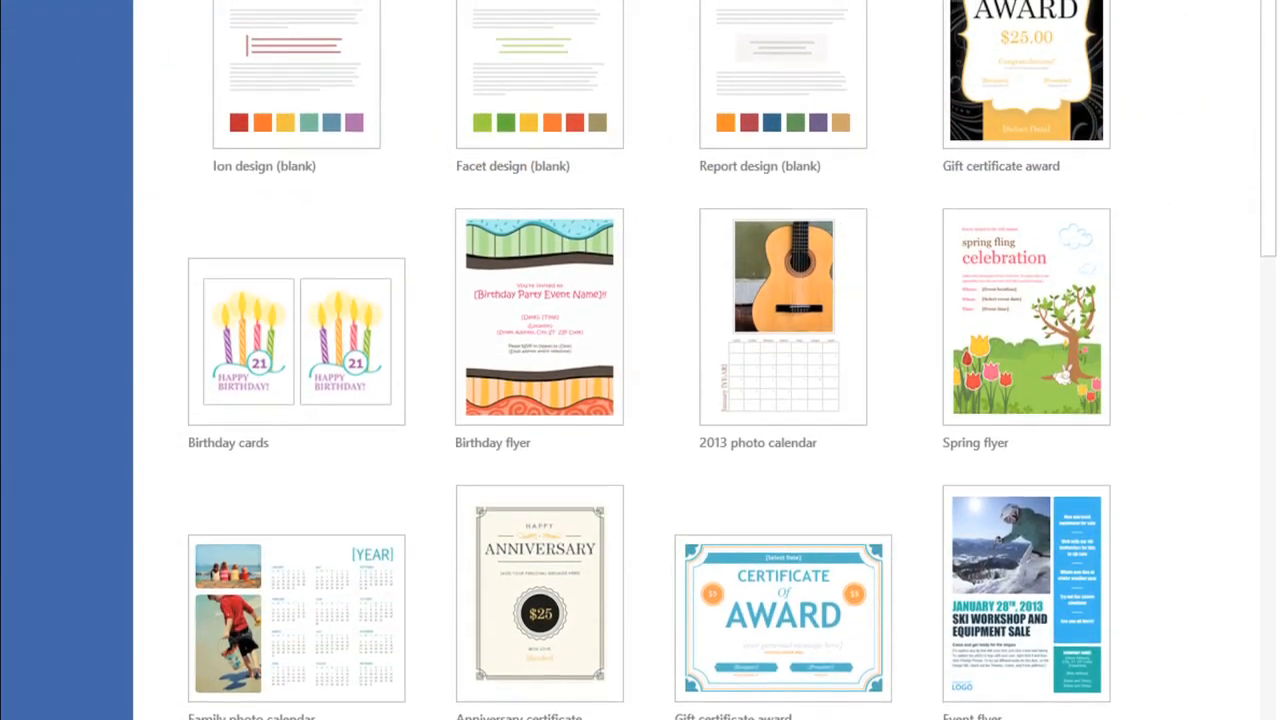
pyautogui.scroll(-3)
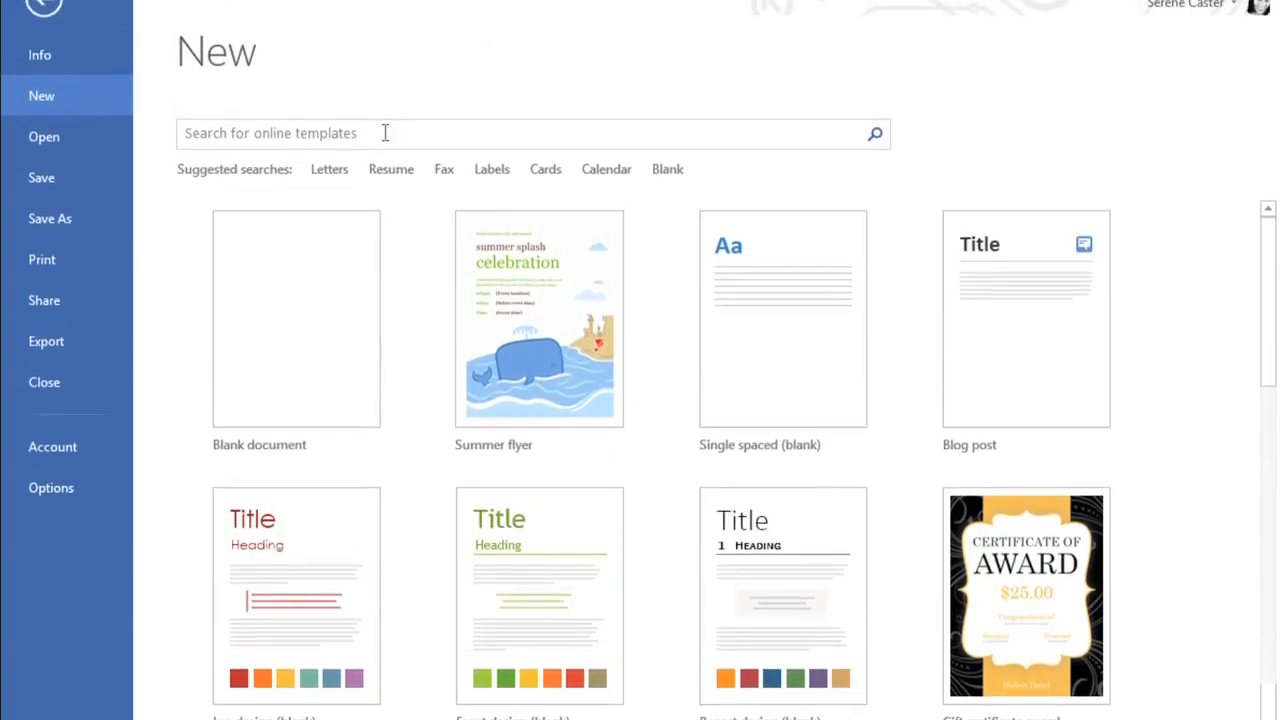
# Step: Search the online templates for 'flyer'
pyautogui.write('flyer')
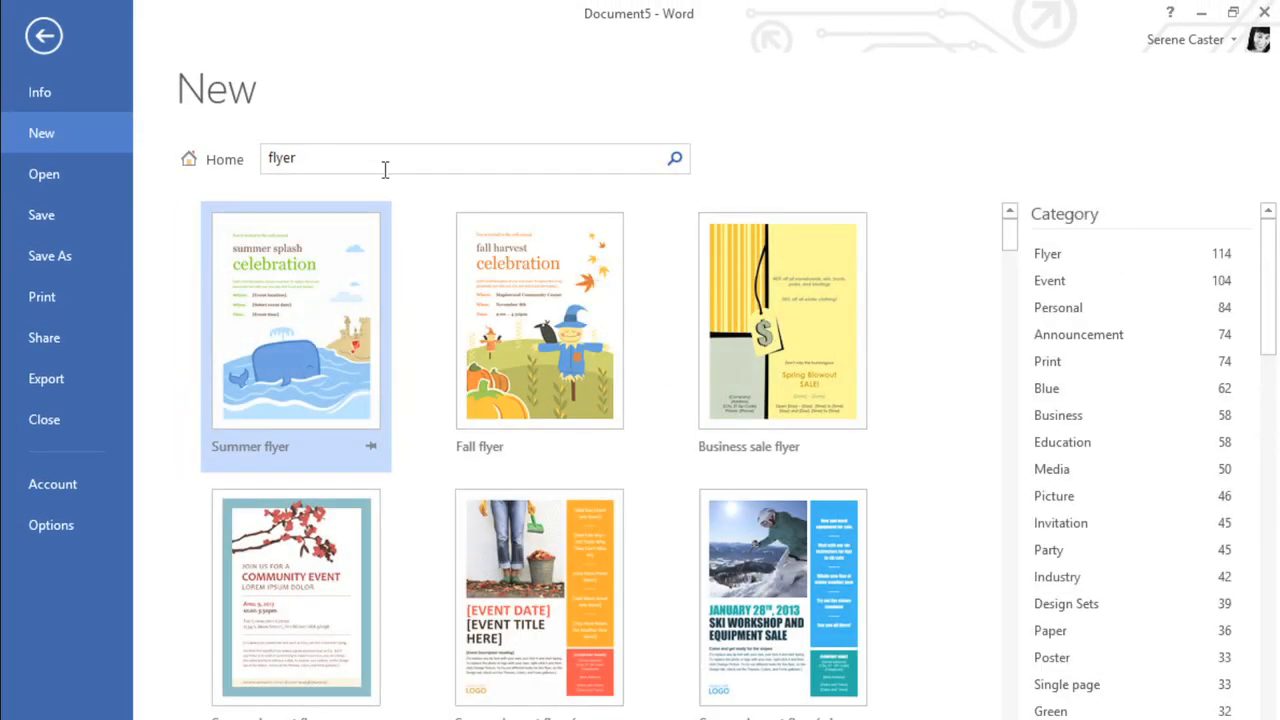
pyautogui.moveTo(490, 460)
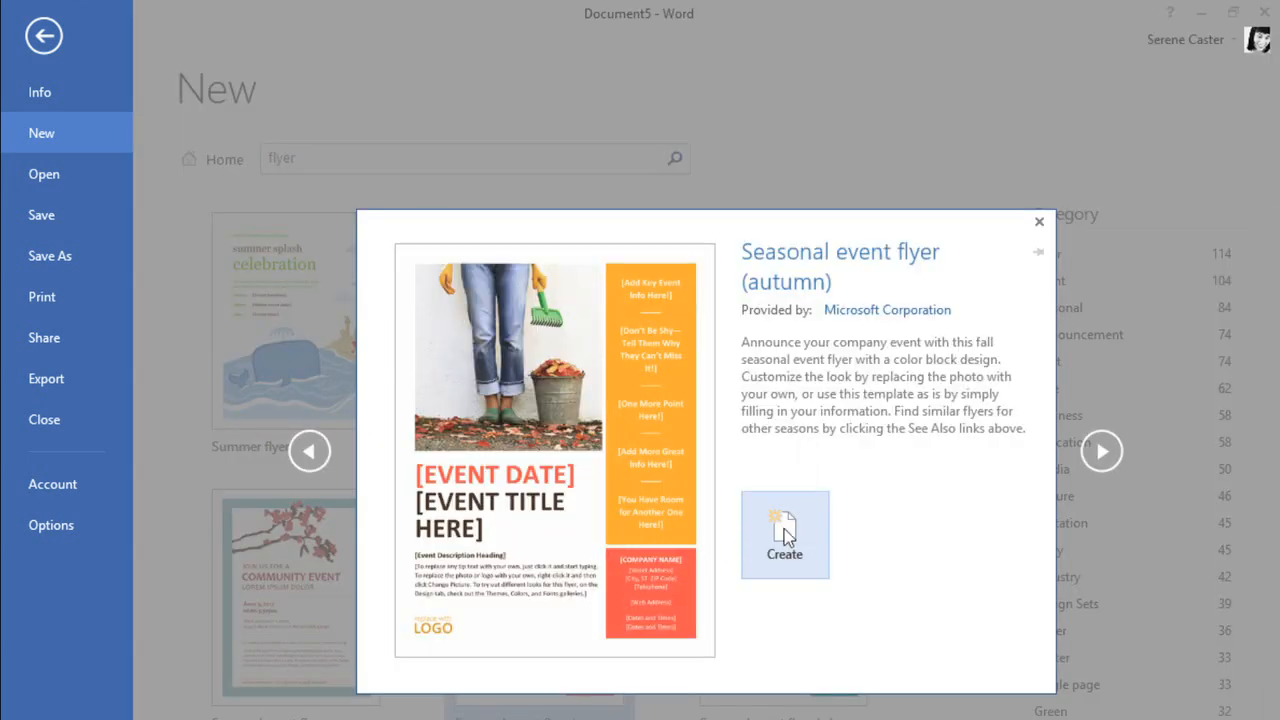
# Step: Create a new document from the Seasonal event flyer (autumn) template
pyautogui.click(784, 534)
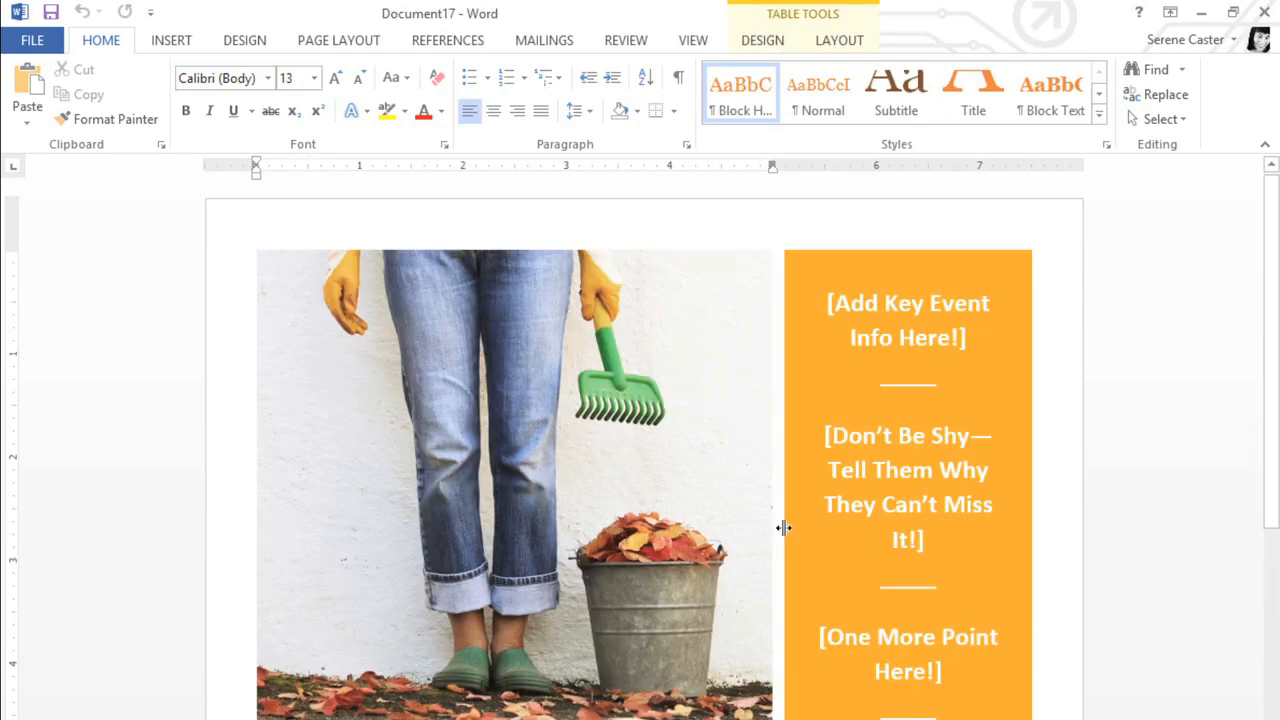
pyautogui.moveTo(760, 516)
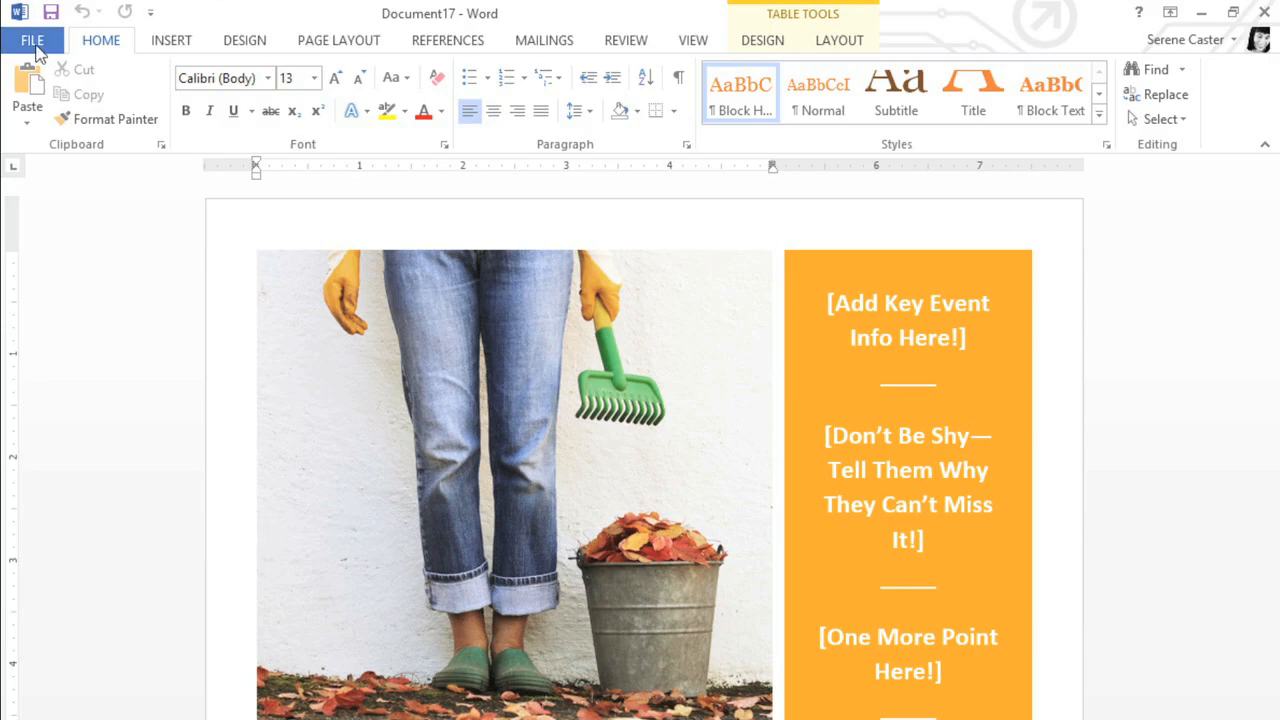
# Step: Show the Open screen with the Recent Documents list from the FILE menu
pyautogui.click(32, 40)
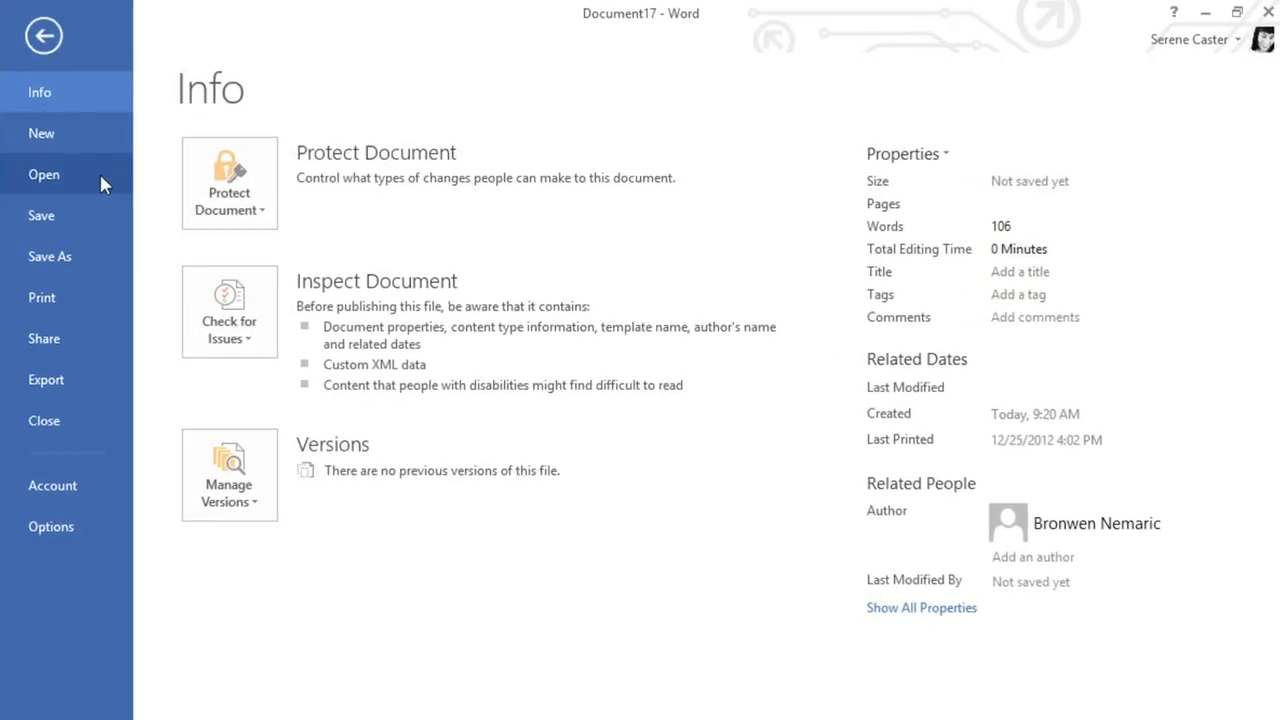
pyautogui.click(44, 174)
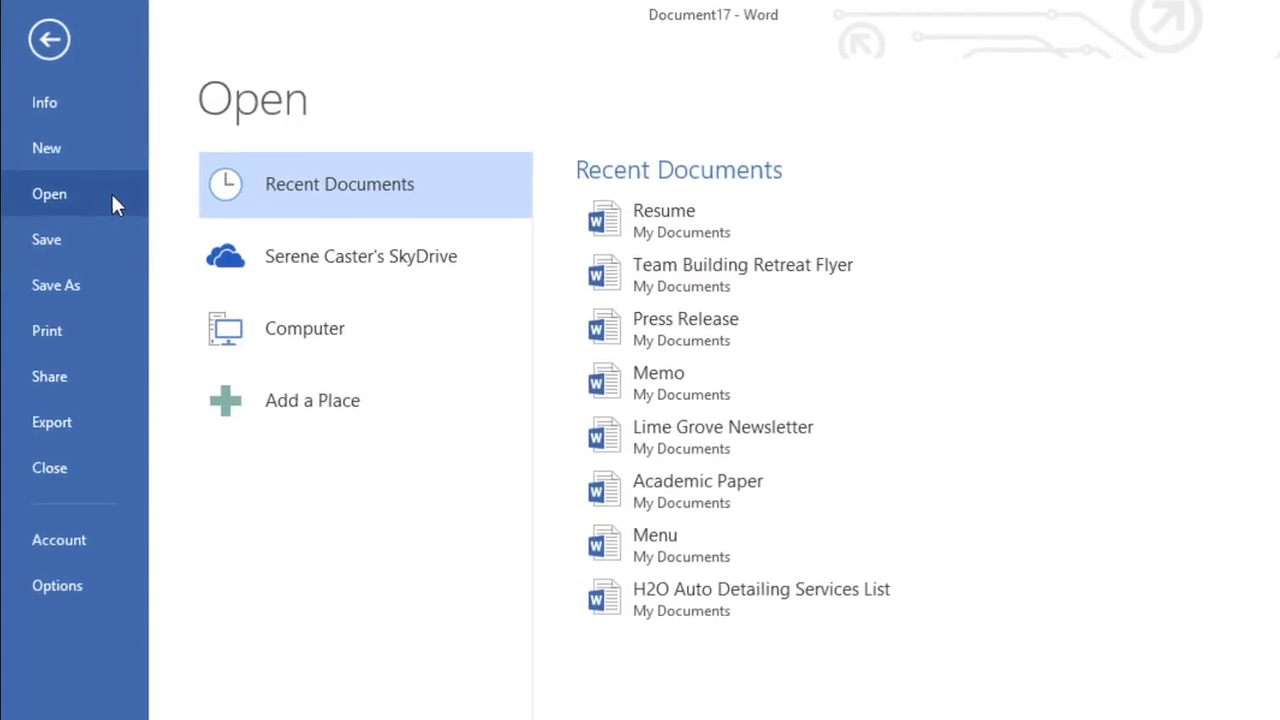
pyautogui.moveTo(220, 206)
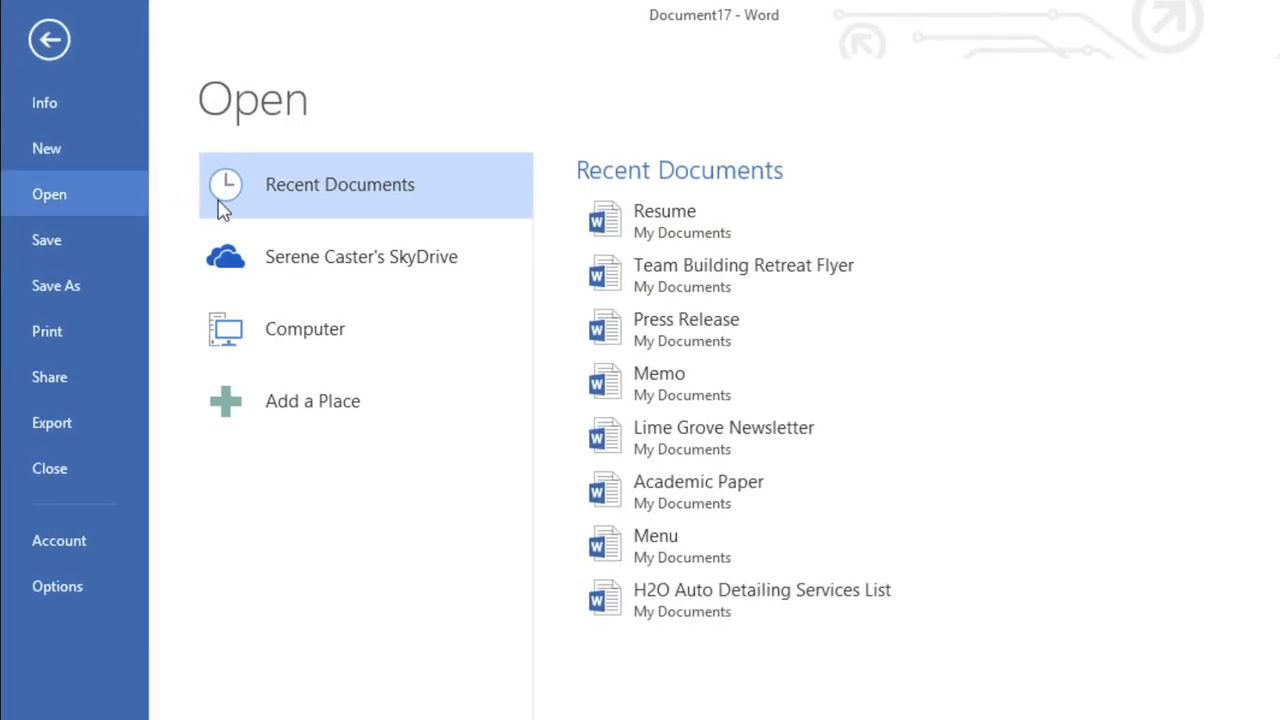
pyautogui.moveTo(348, 210)
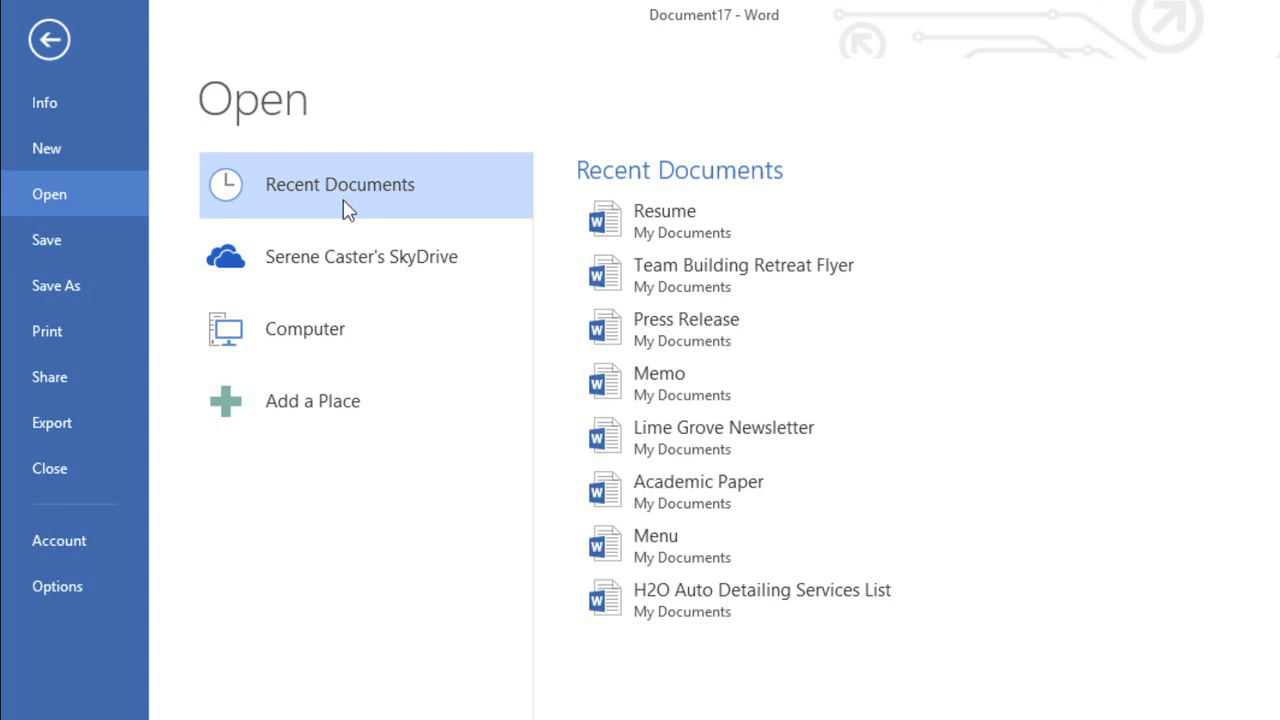
pyautogui.moveTo(1150, 224)
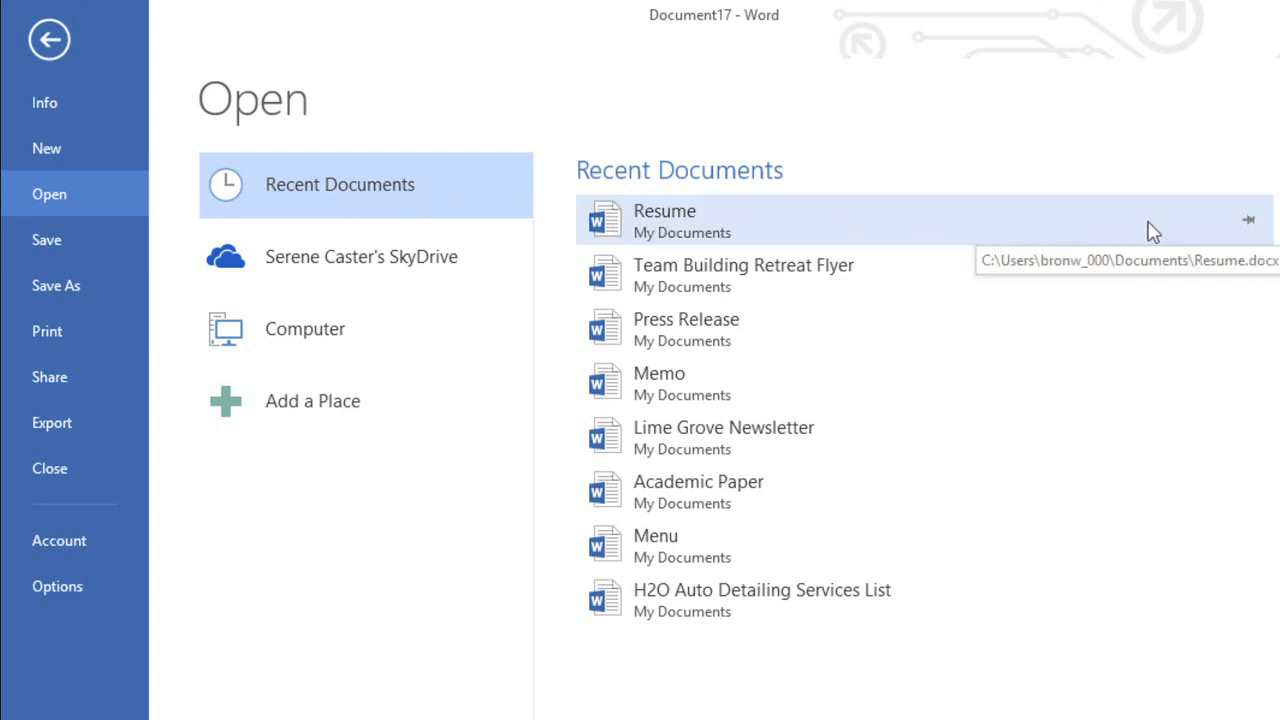
pyautogui.moveTo(1252, 222)
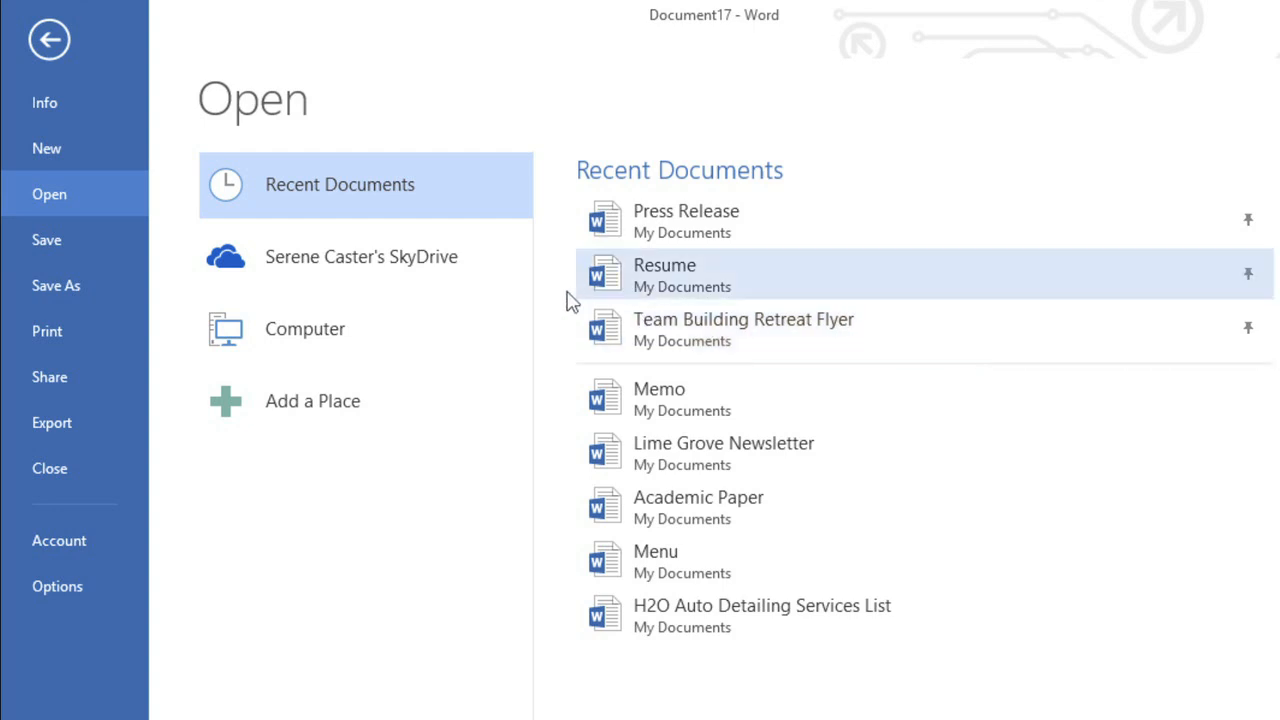
# Step: Switch the Open location from SkyDrive to Computer, showing My Documents and Desktop folders
pyautogui.click(360, 256)
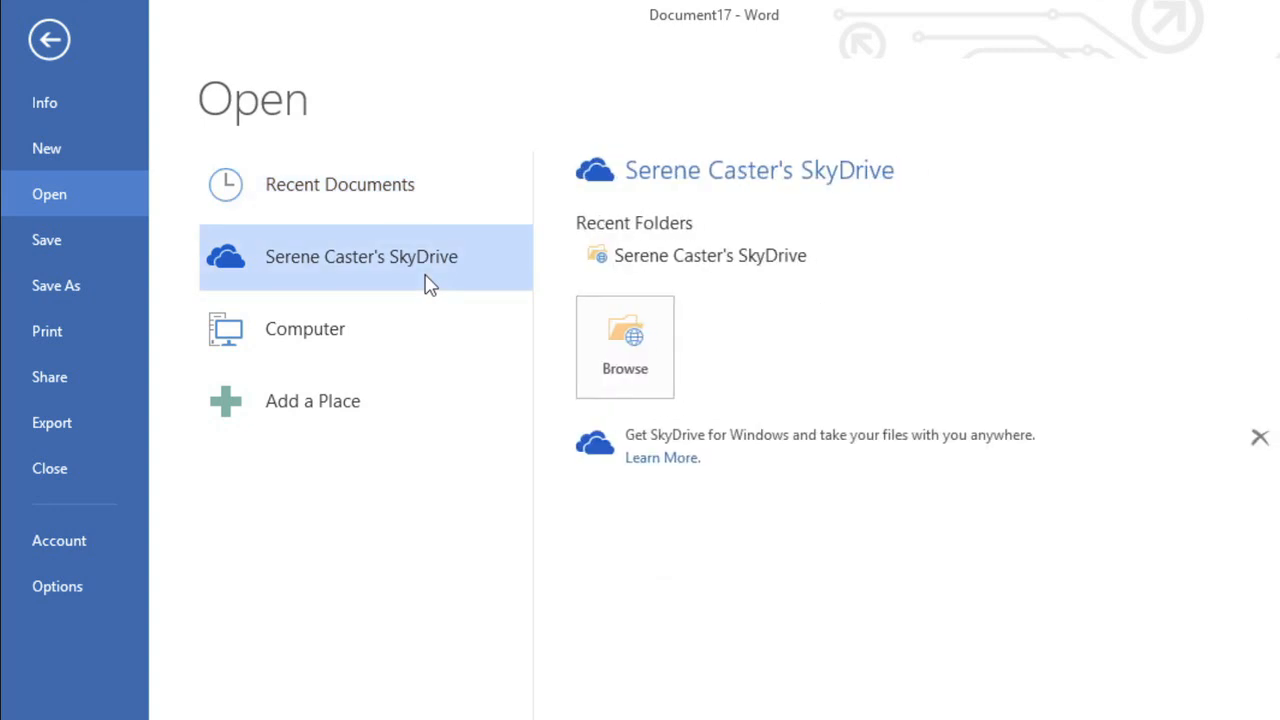
pyautogui.click(304, 328)
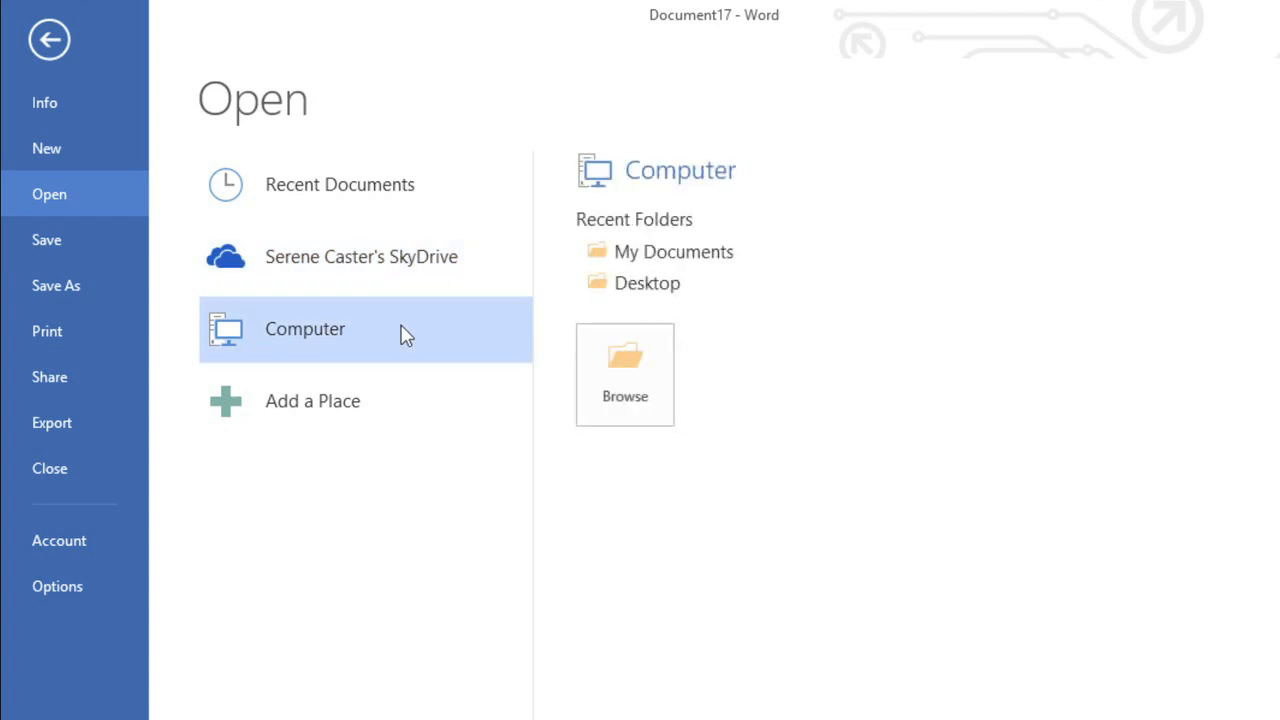
pyautogui.moveTo(624, 364)
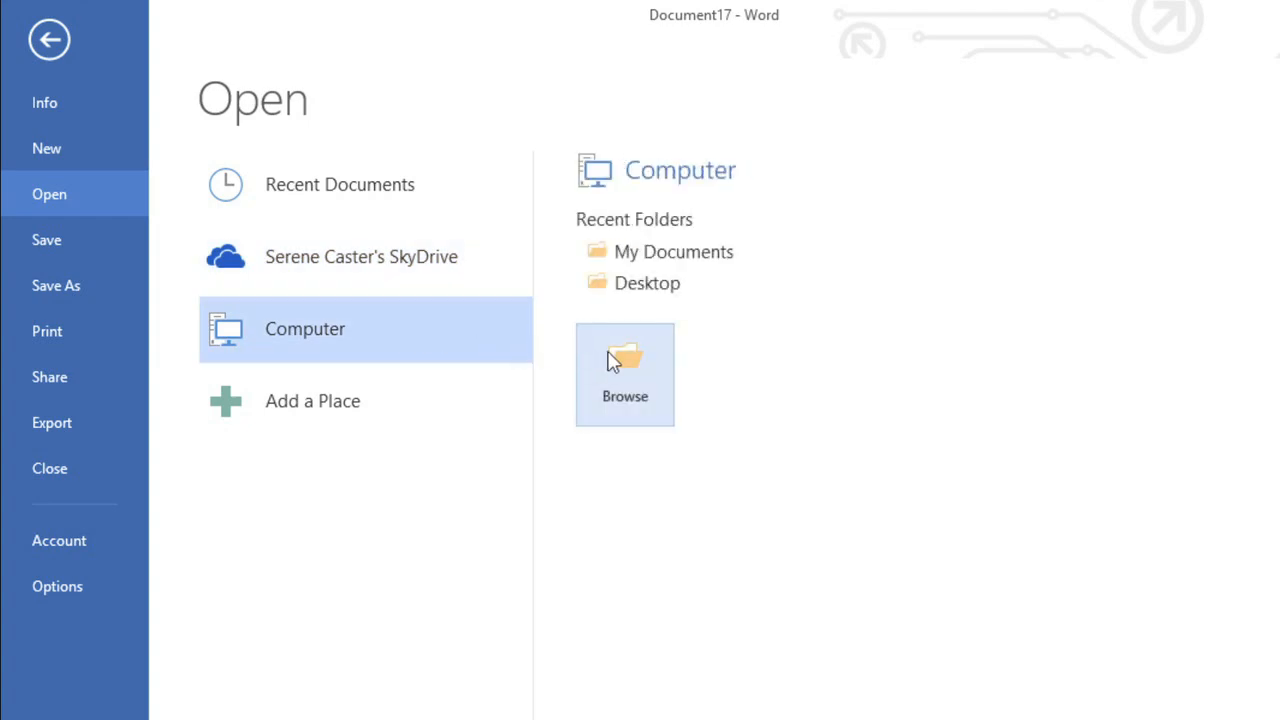
# Step: Browse the Documents folder and open the Chain of Command org-chart document
pyautogui.click(624, 374)
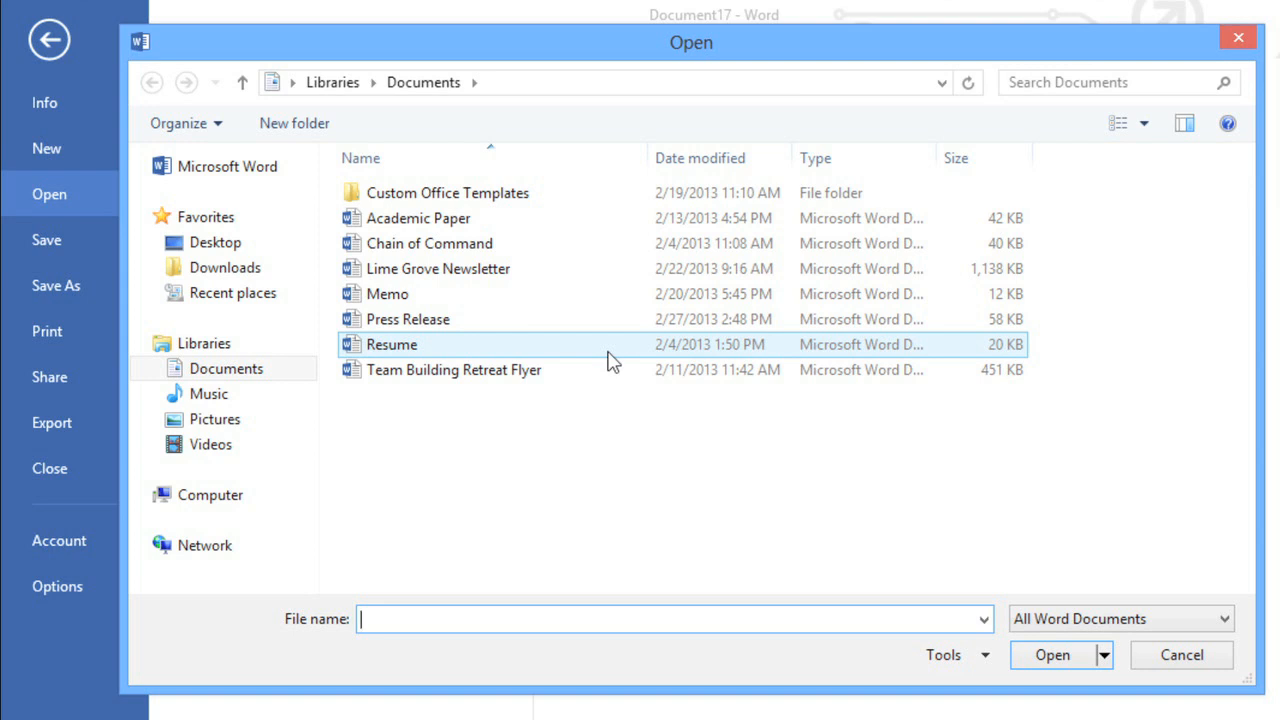
pyautogui.click(428, 244)
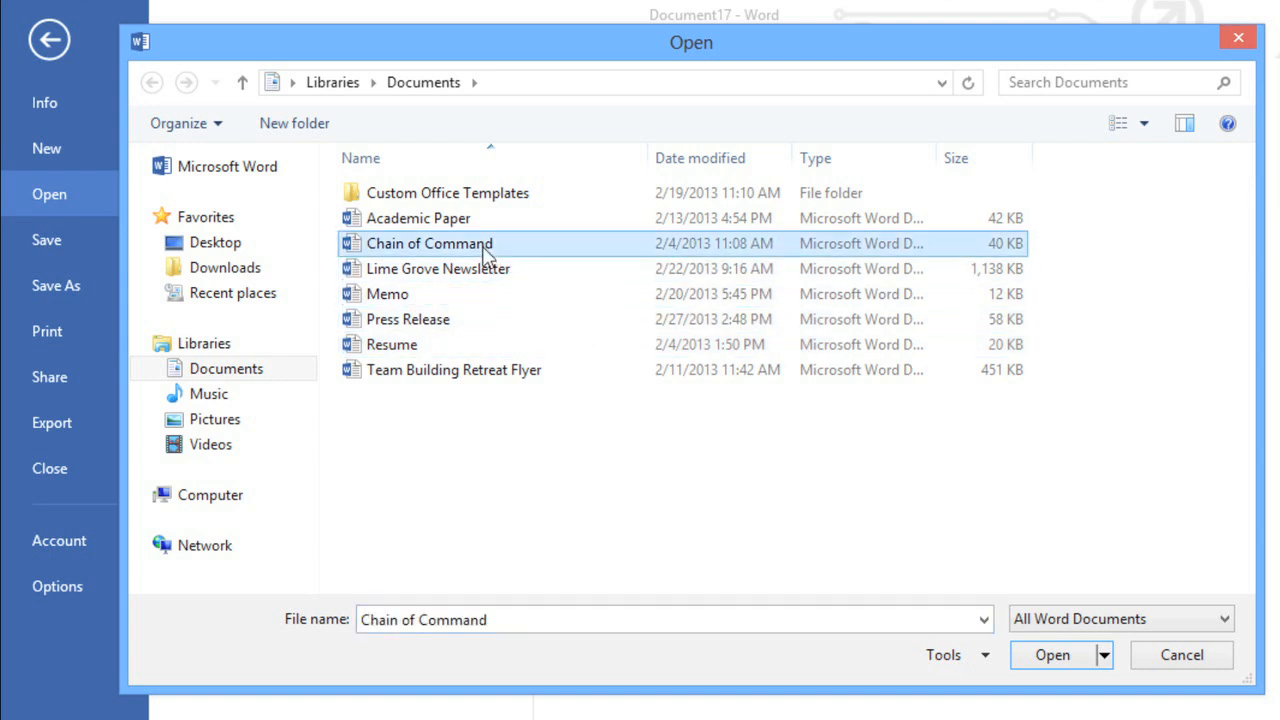
pyautogui.moveTo(1052, 656)
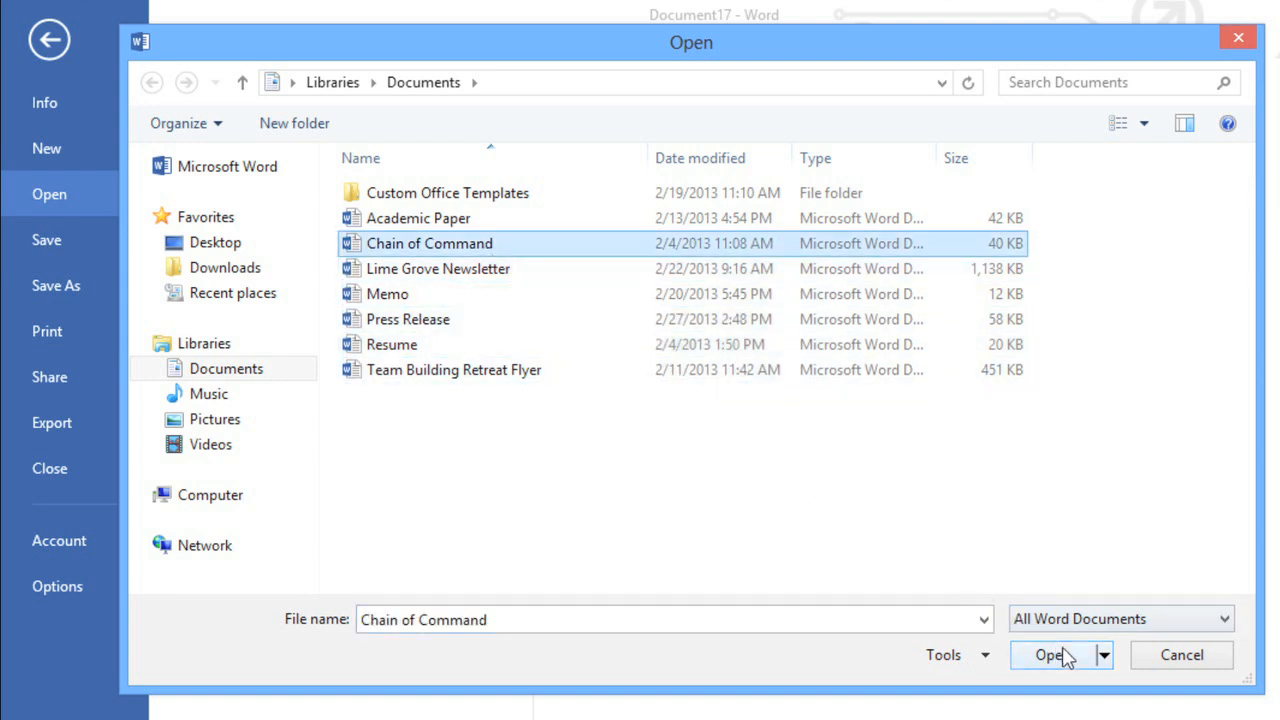
pyautogui.click(1048, 656)
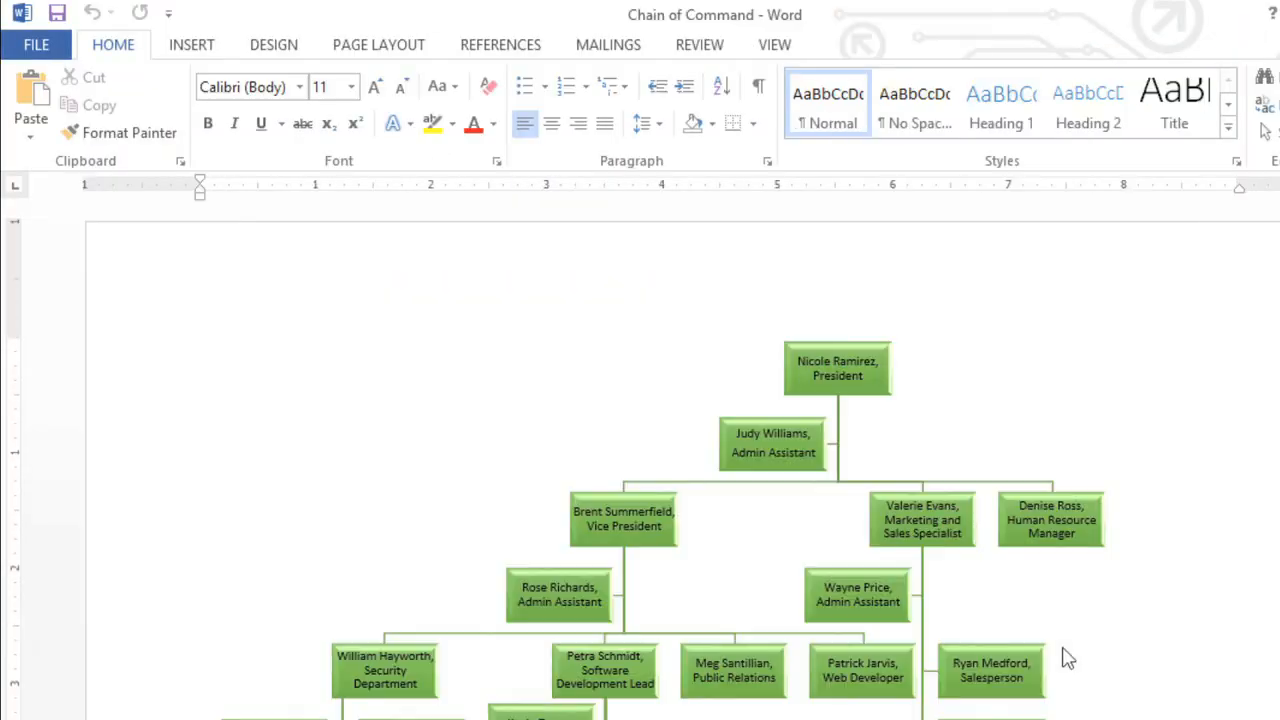